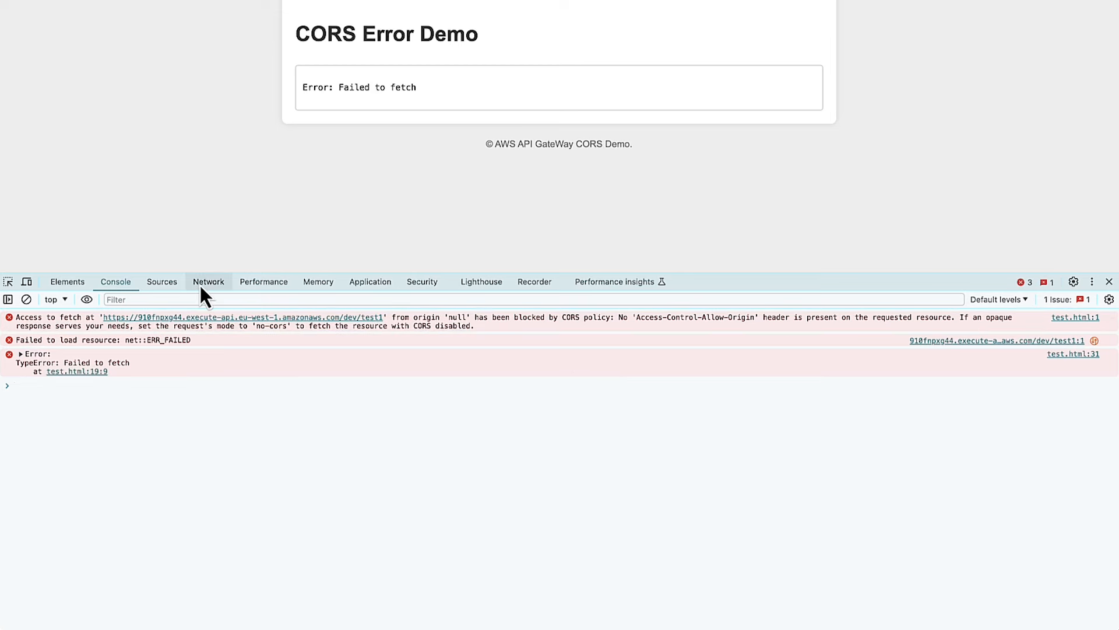
# Step: Review the failed test1 request's headers, confirming no Access-Control-Allow-Origin is returned
pyautogui.click(209, 281)
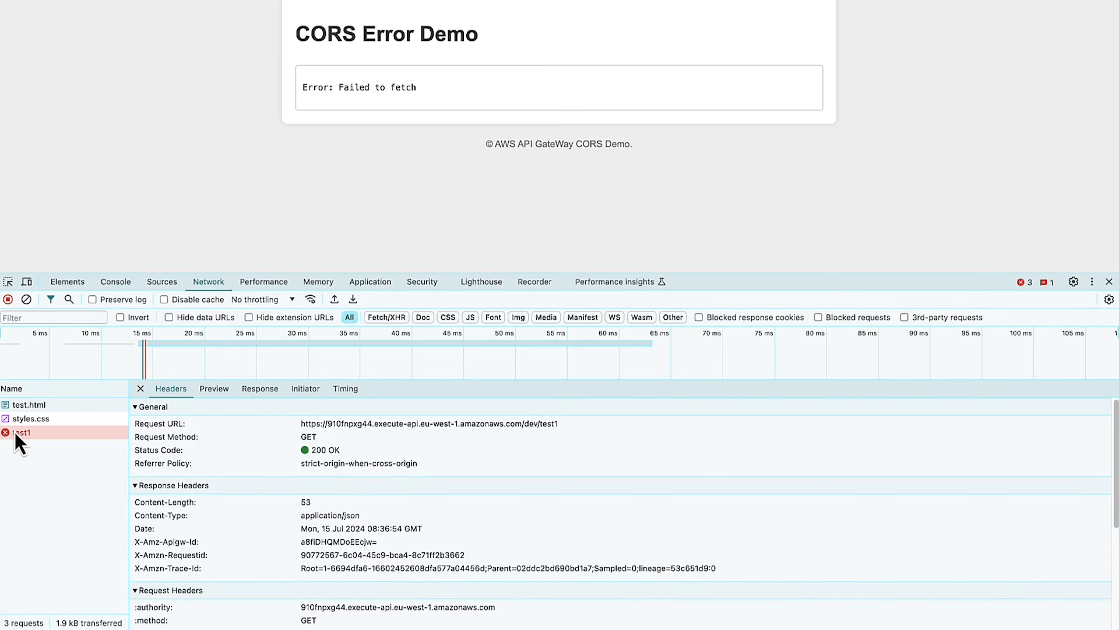
pyautogui.scroll(-3)
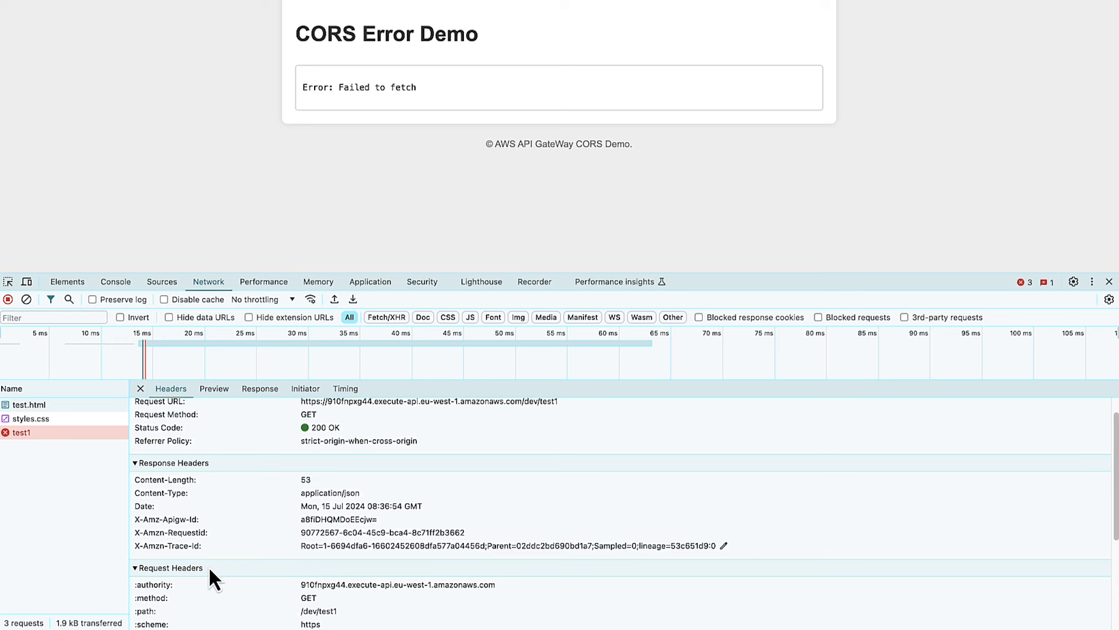
pyautogui.scroll(-3)
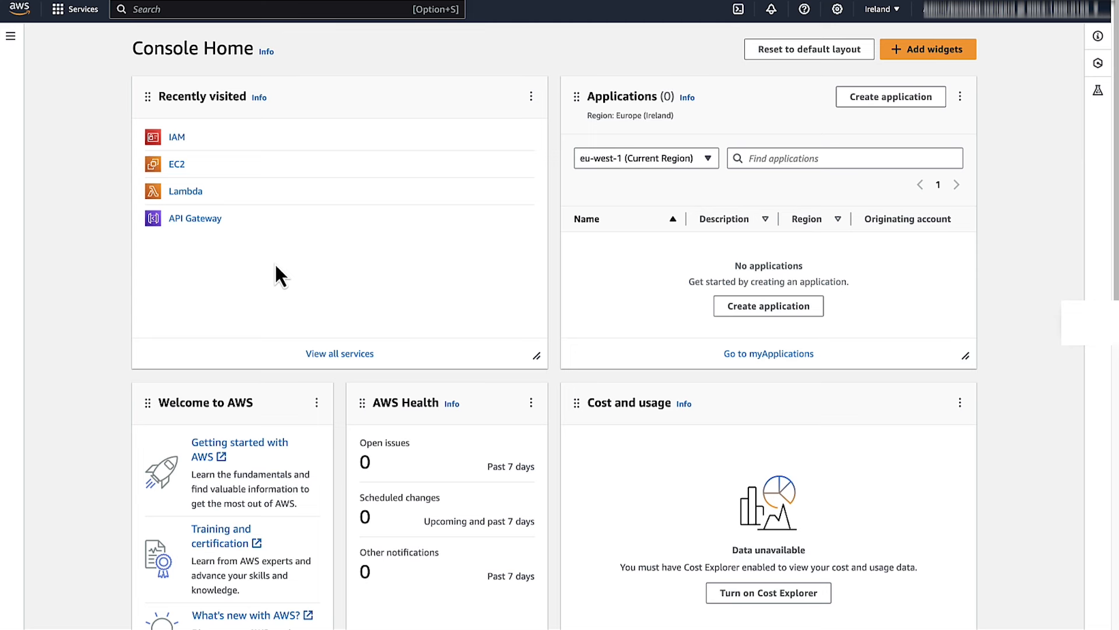
pyautogui.moveTo(195, 242)
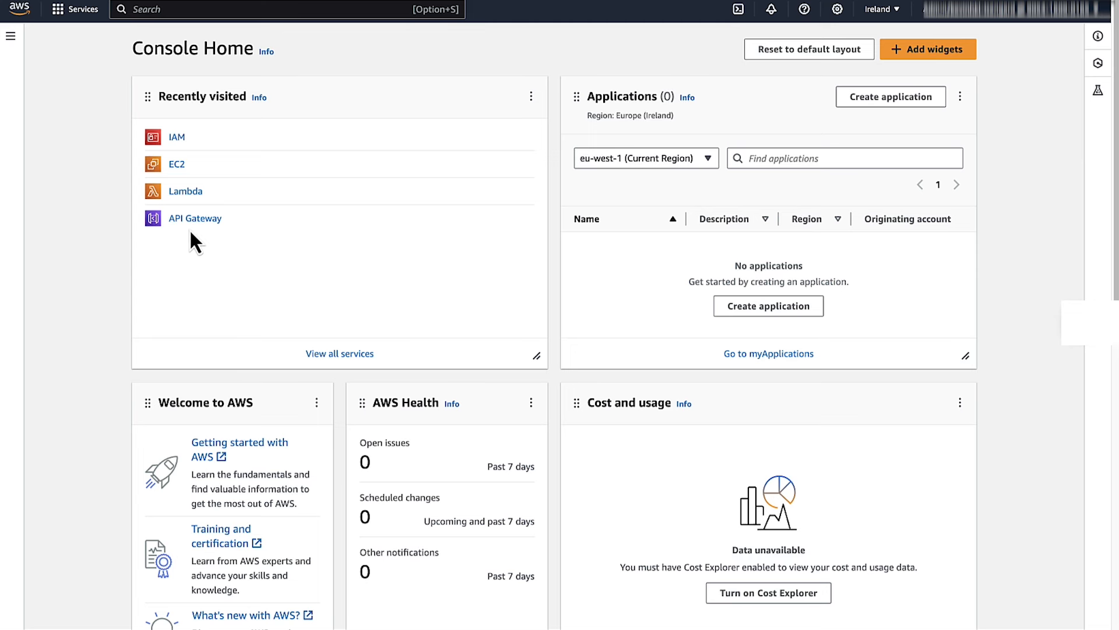
# Step: Go to API Gateway and load the CORS Demo API's /test, /test1 and /test2 resources
pyautogui.click(194, 218)
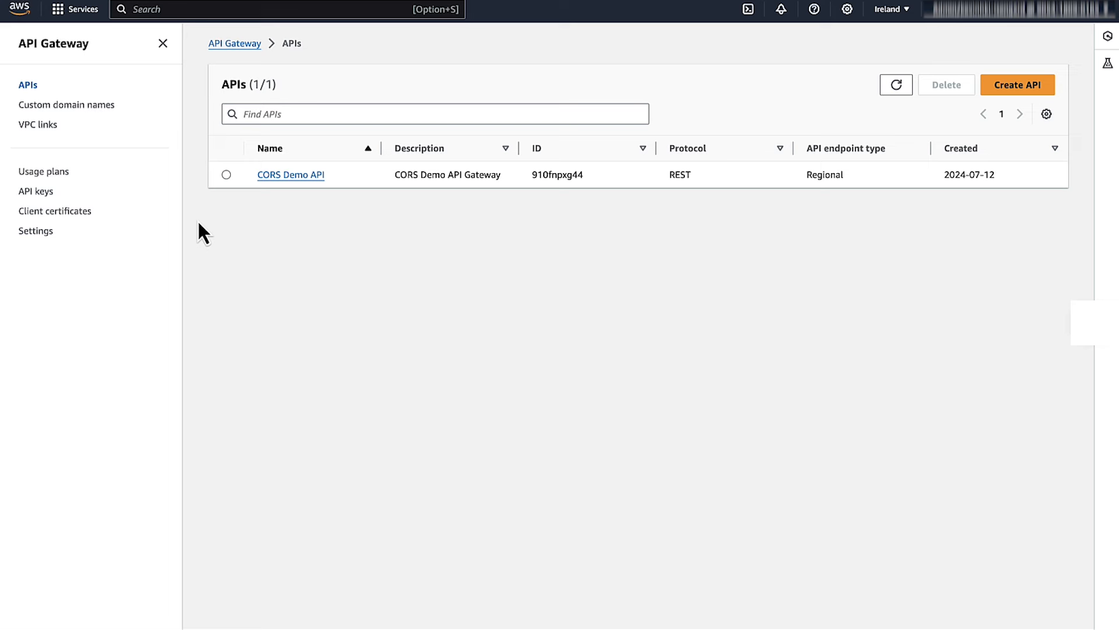
pyautogui.click(291, 174)
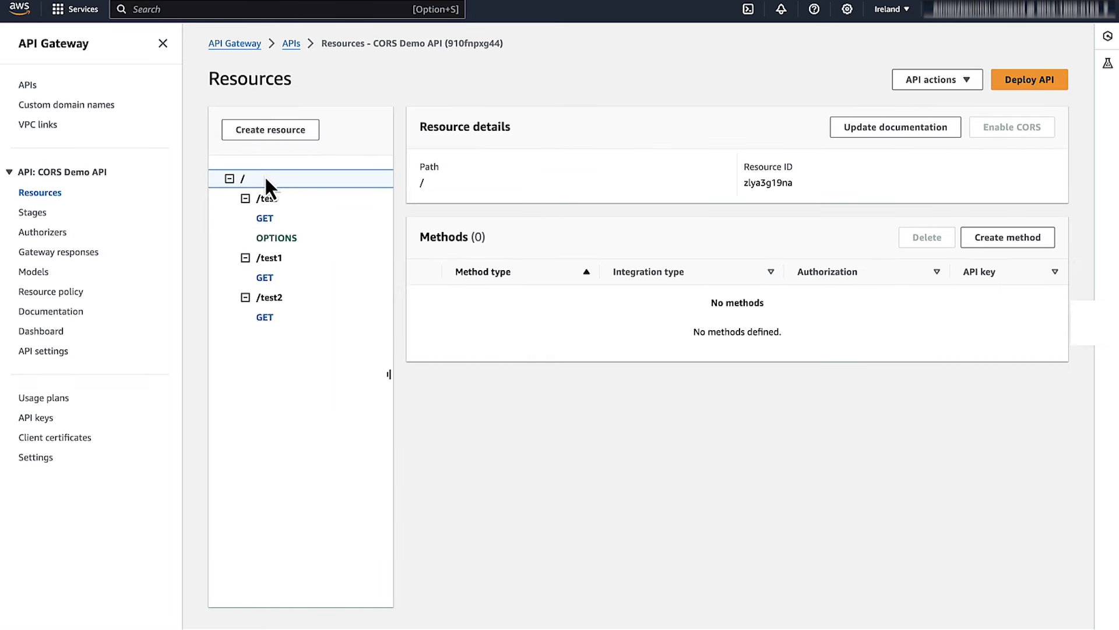
# Step: Enable CORS on /test1 with Default 4XX and 5XX gateway responses and save
pyautogui.click(269, 258)
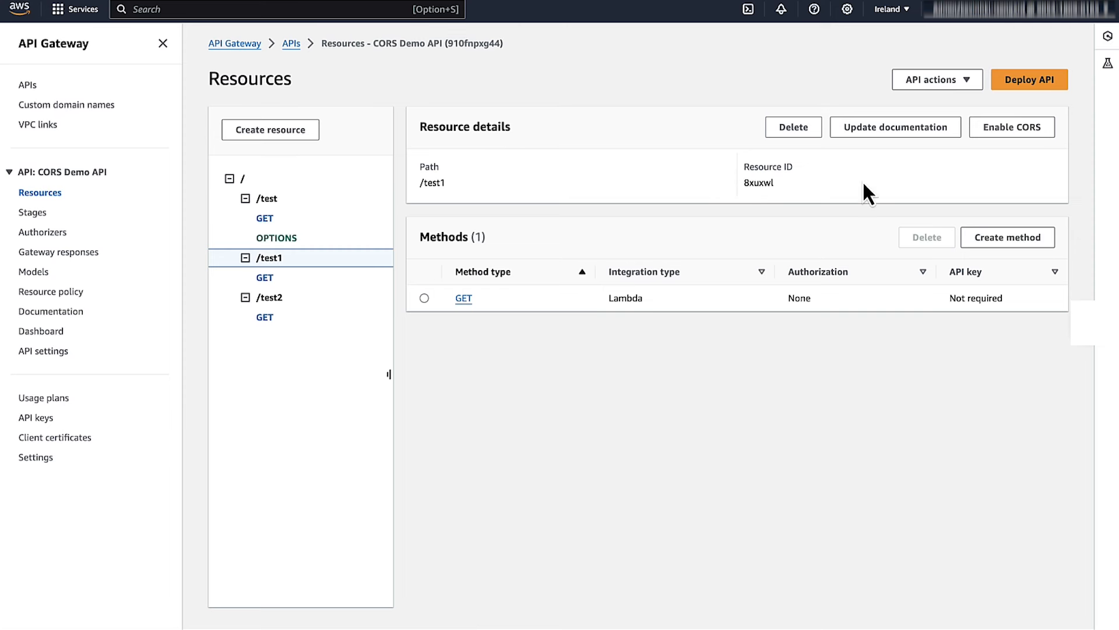
pyautogui.click(1011, 126)
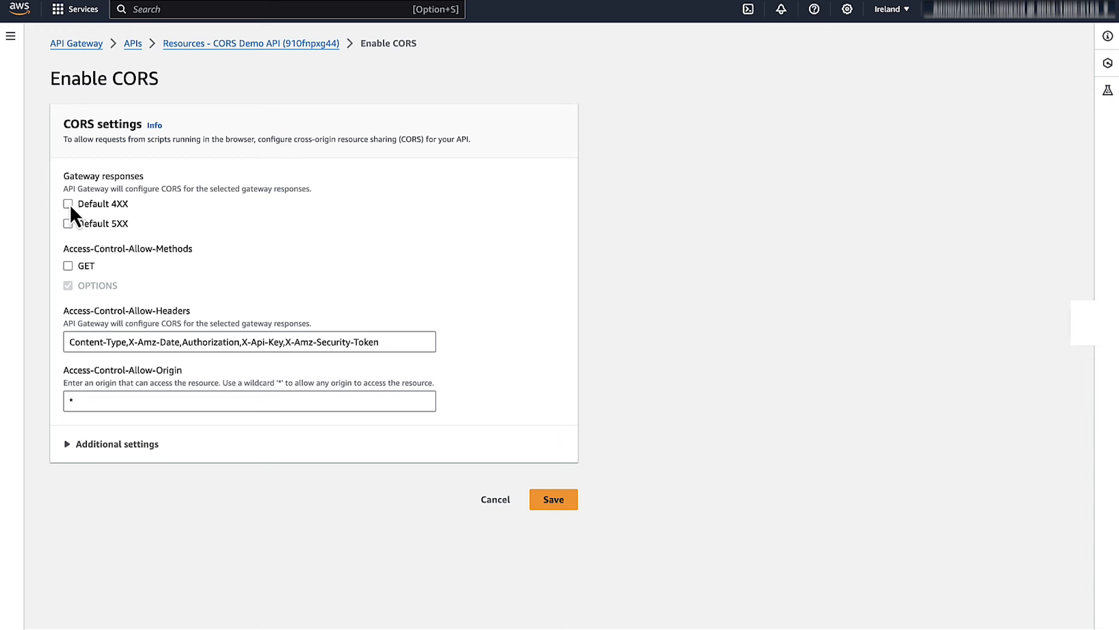
pyautogui.click(68, 224)
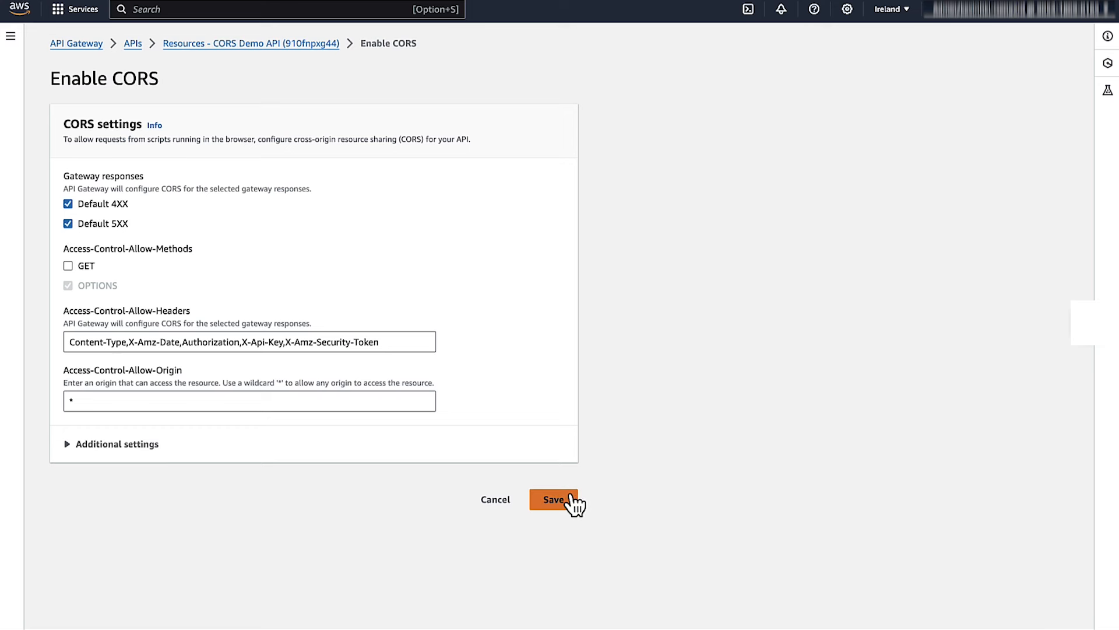
pyautogui.click(553, 499)
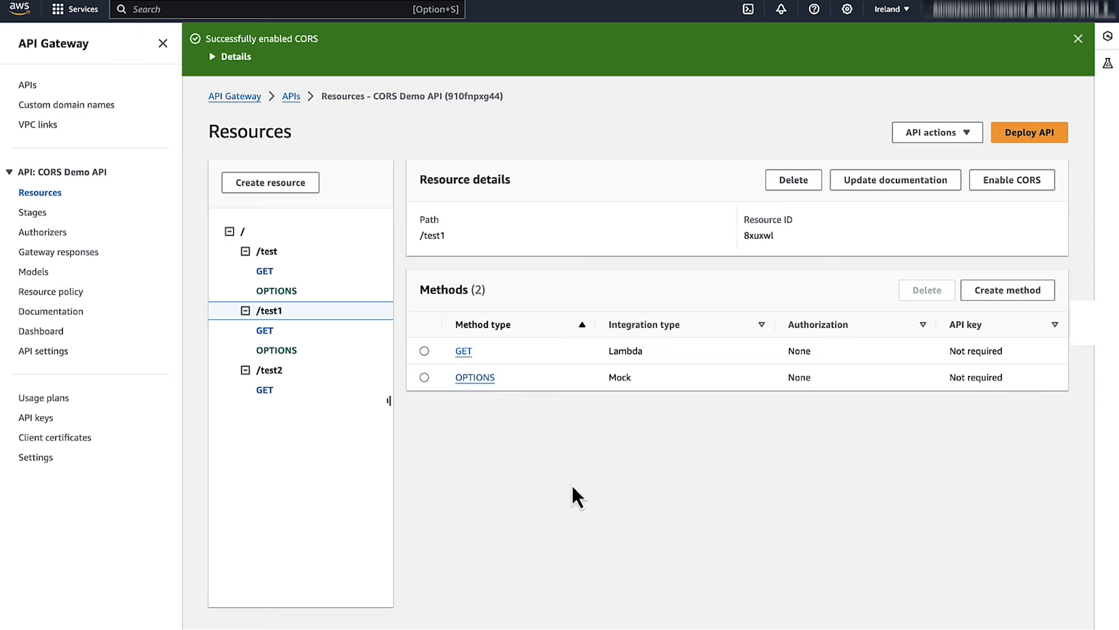
pyautogui.moveTo(326, 463)
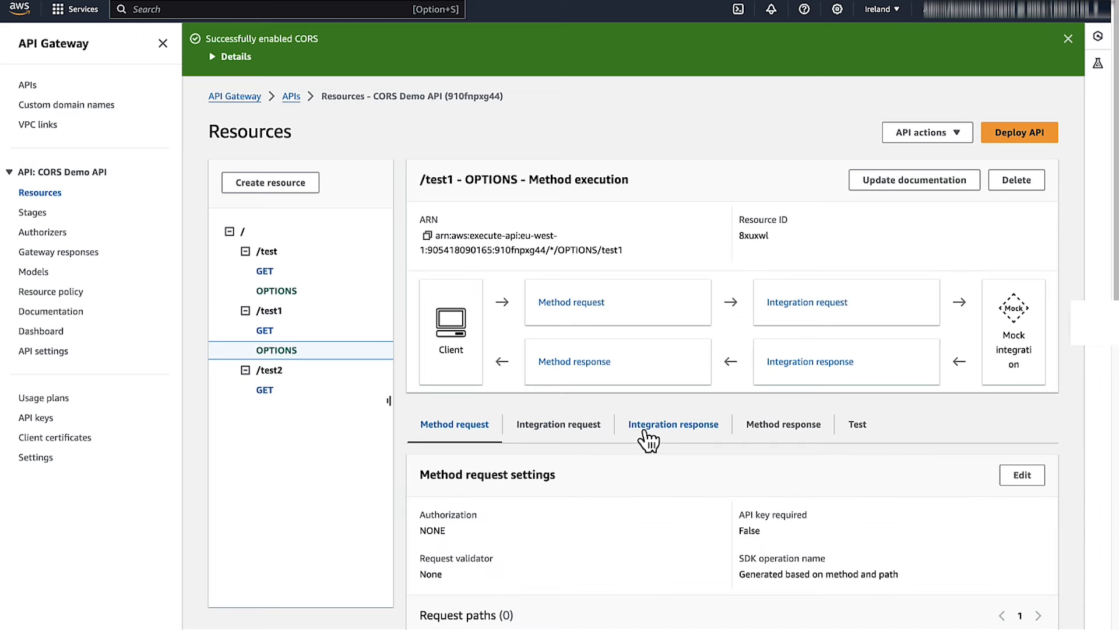
# Step: Show the /test1 OPTIONS method's default 200 integration response with three header mappings
pyautogui.click(673, 424)
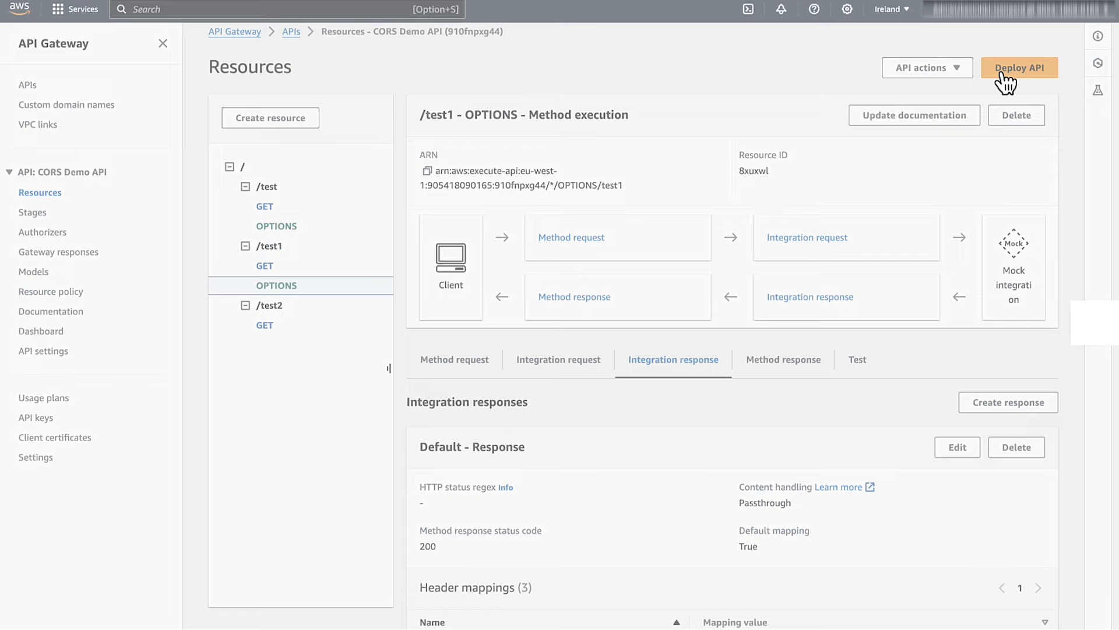
# Step: Deploy the CORS Demo API to the dev stage
pyautogui.click(1019, 68)
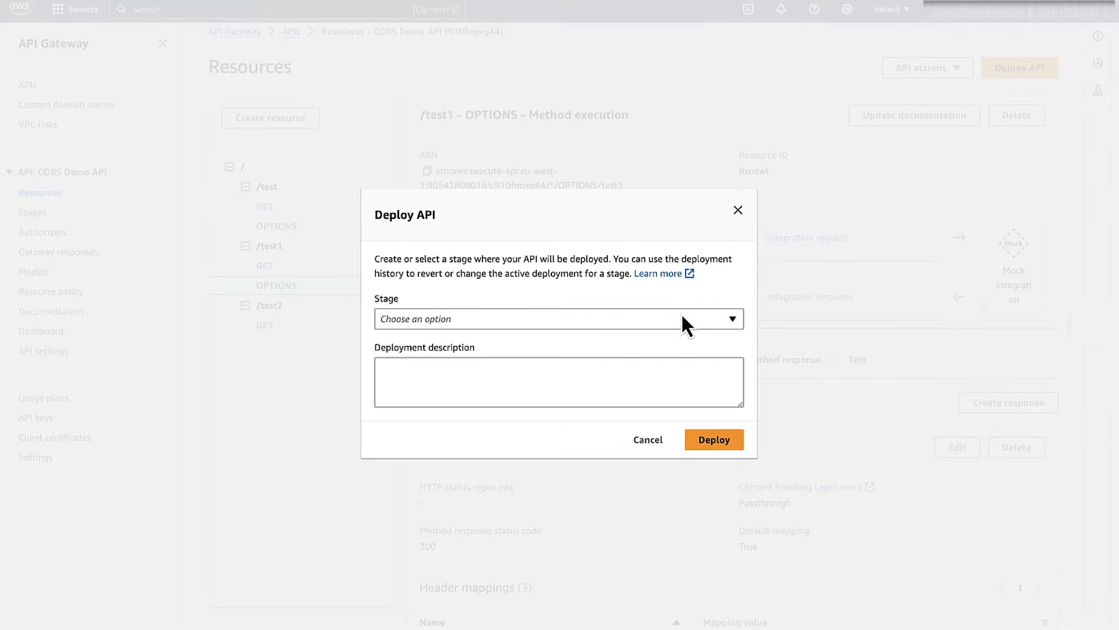
pyautogui.click(559, 318)
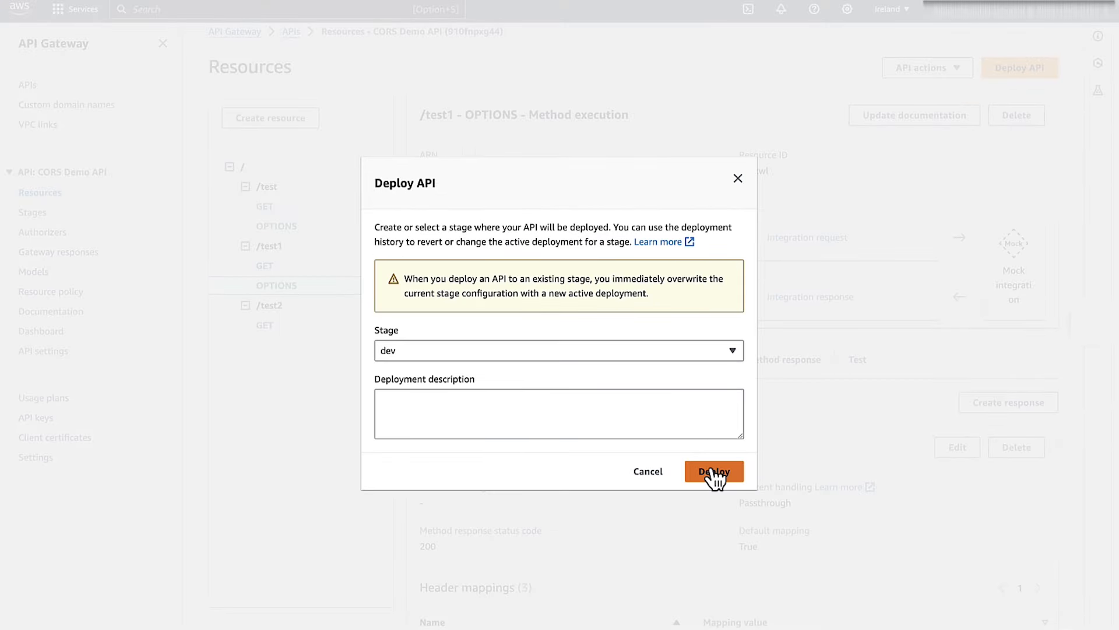
pyautogui.click(713, 471)
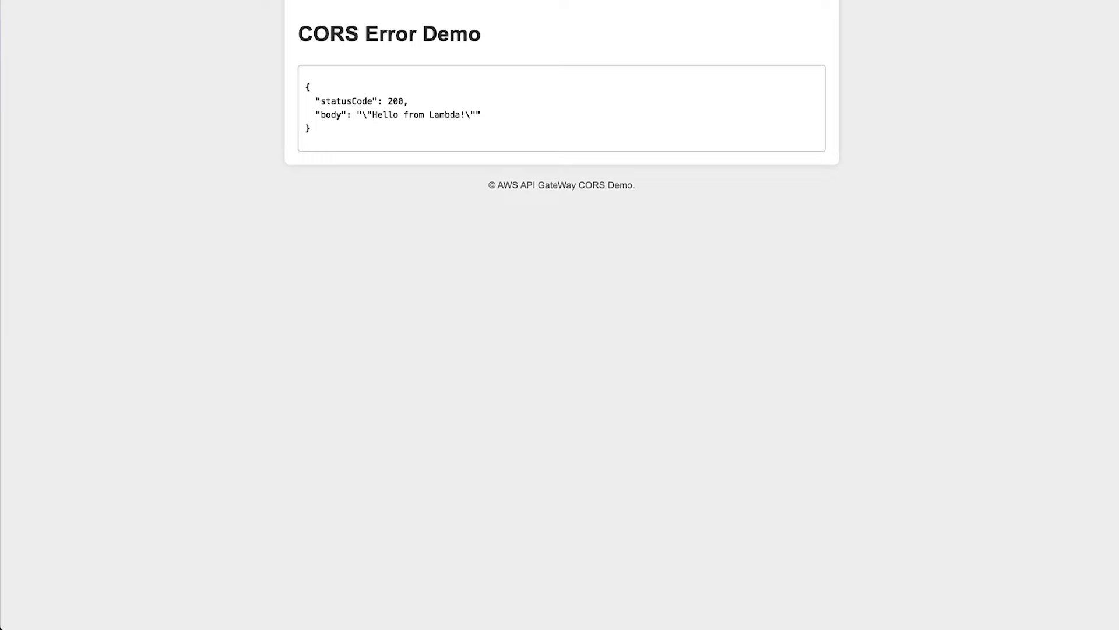
pyautogui.moveTo(90, 8)
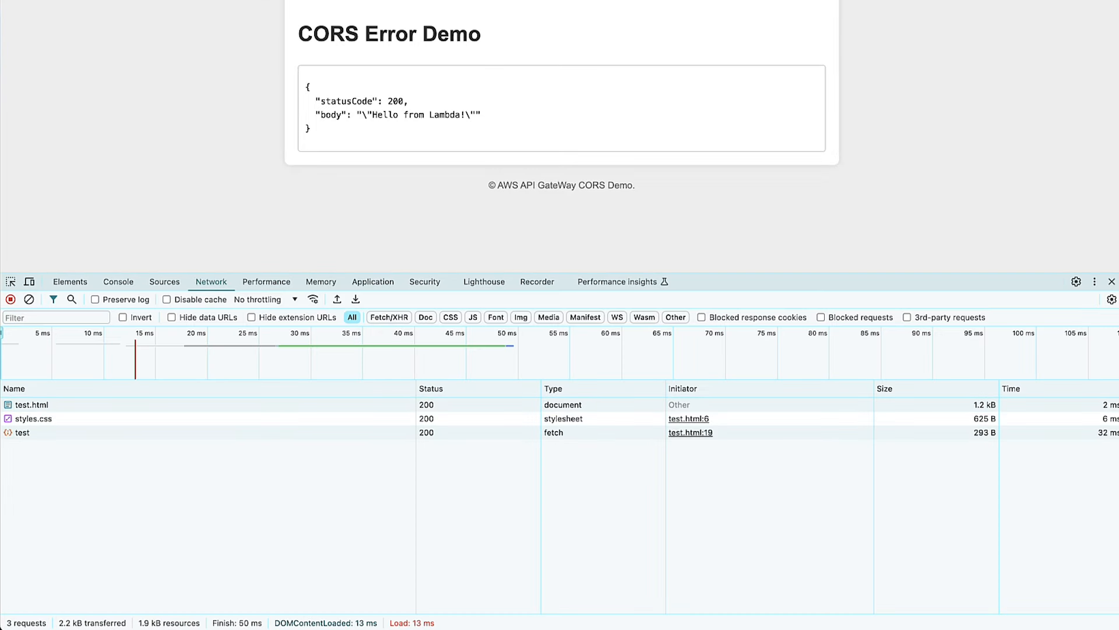
# Step: Confirm the test fetch returns 200 OK with Access-Control-Allow-Origin: * in its headers
pyautogui.click(21, 432)
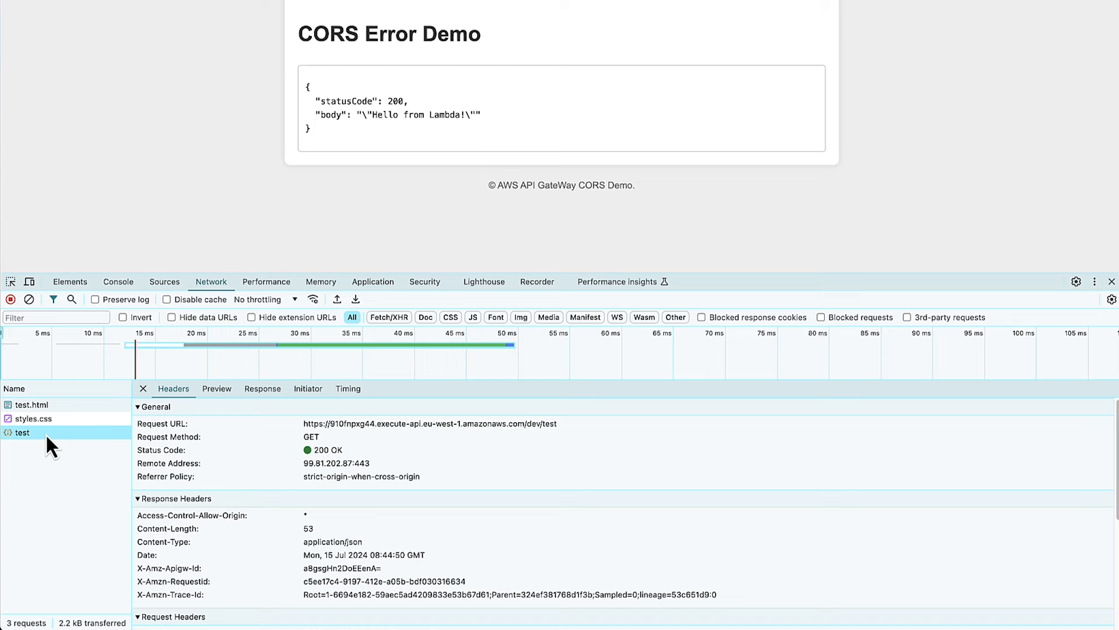
pyautogui.scroll(-3)
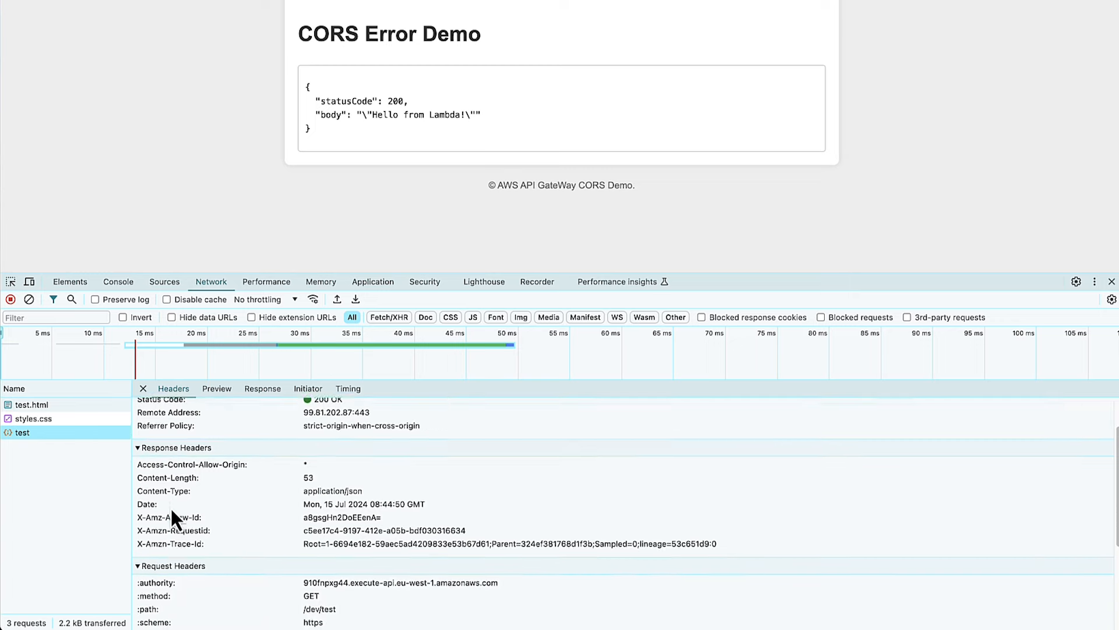
pyautogui.scroll(-3)
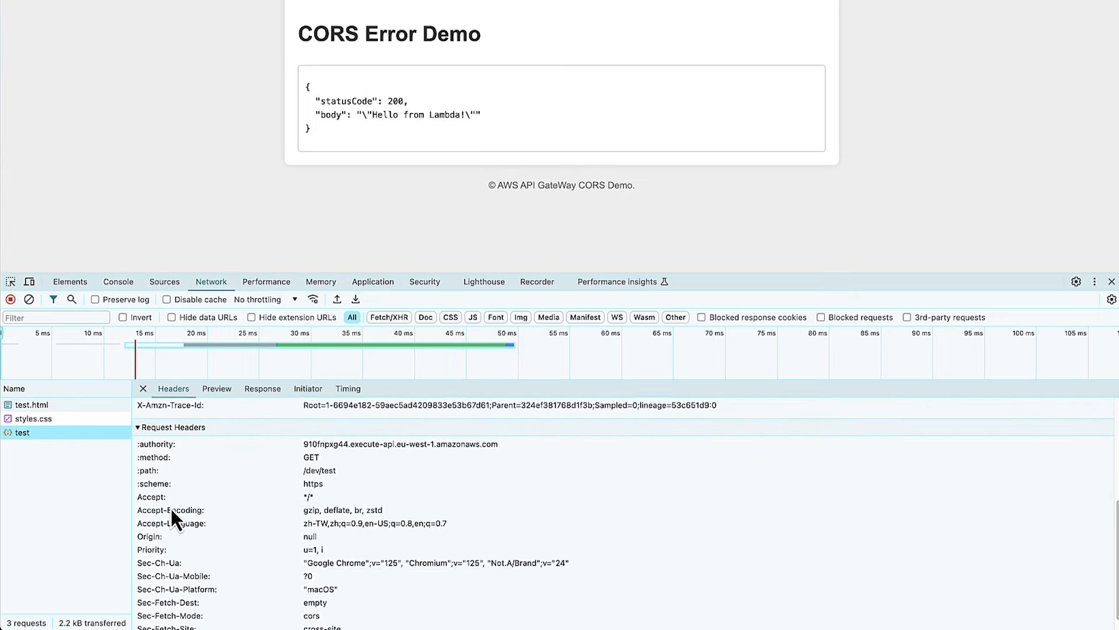